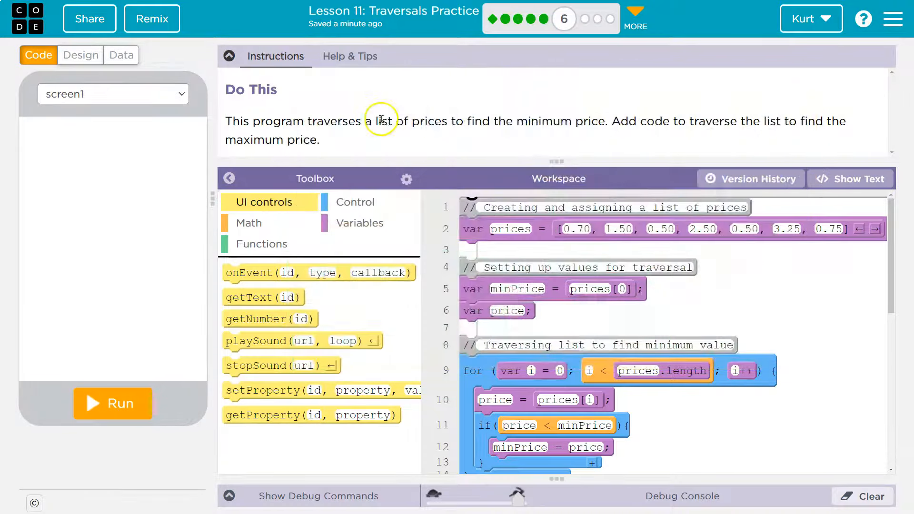
pyautogui.moveTo(470, 122)
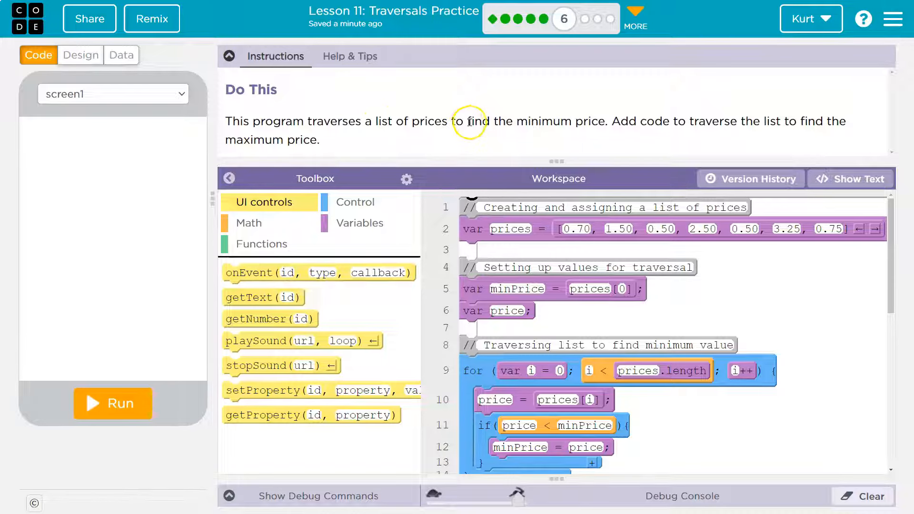
pyautogui.moveTo(439, 127)
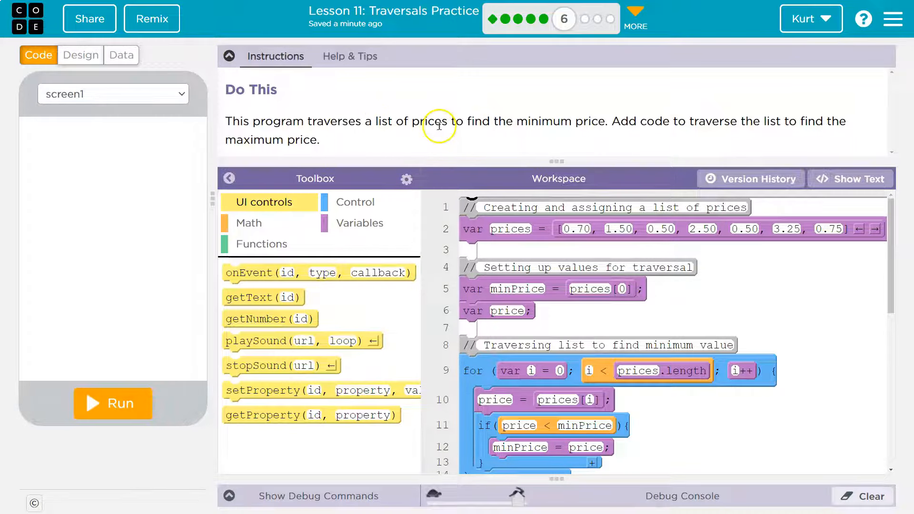
# Step: Collapse the Instructions panel to enlarge the code workspace
pyautogui.click(229, 56)
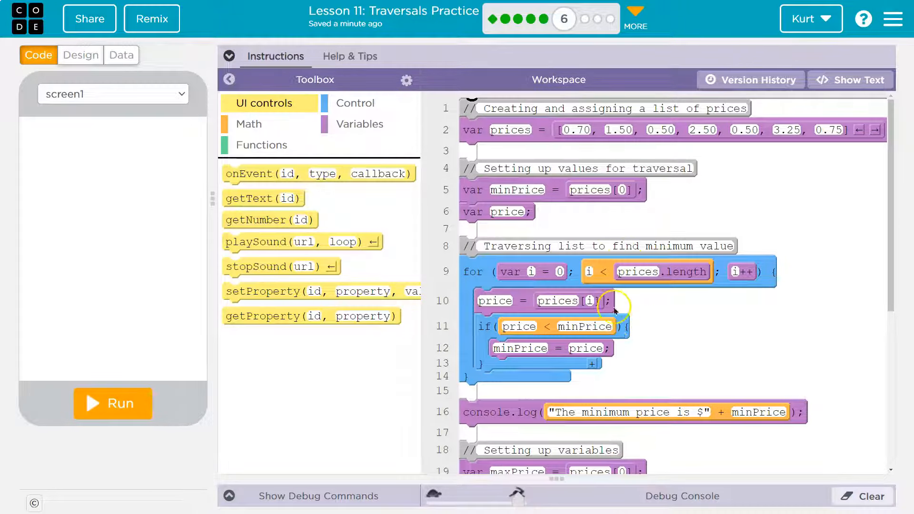
pyautogui.scroll(-3)
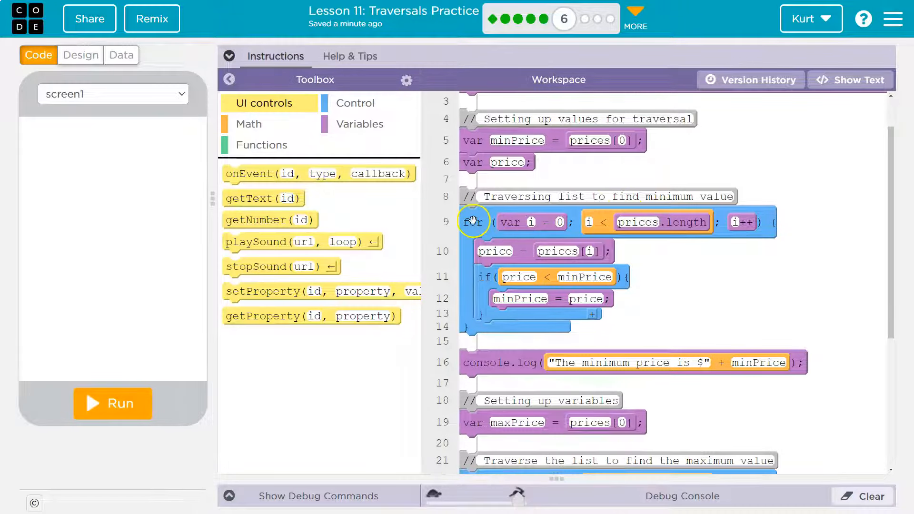
pyautogui.moveTo(509, 140)
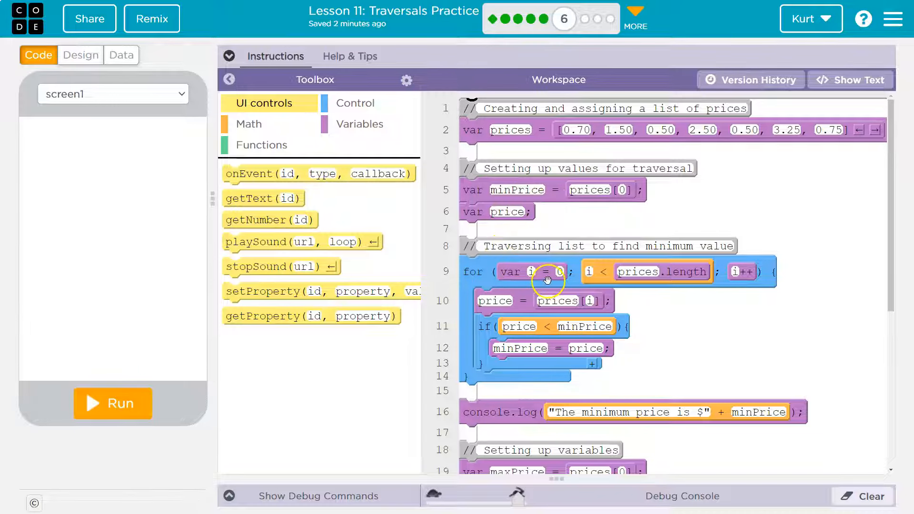
pyautogui.moveTo(503, 297)
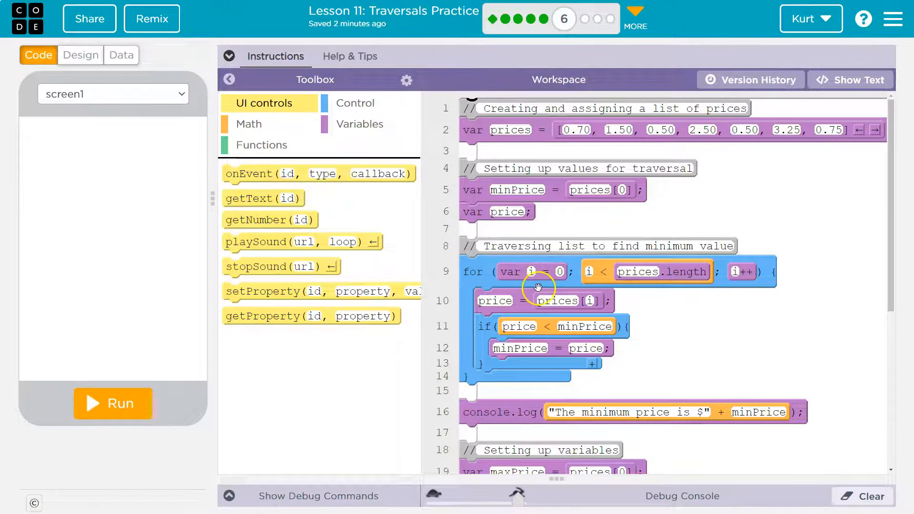
pyautogui.moveTo(742, 271)
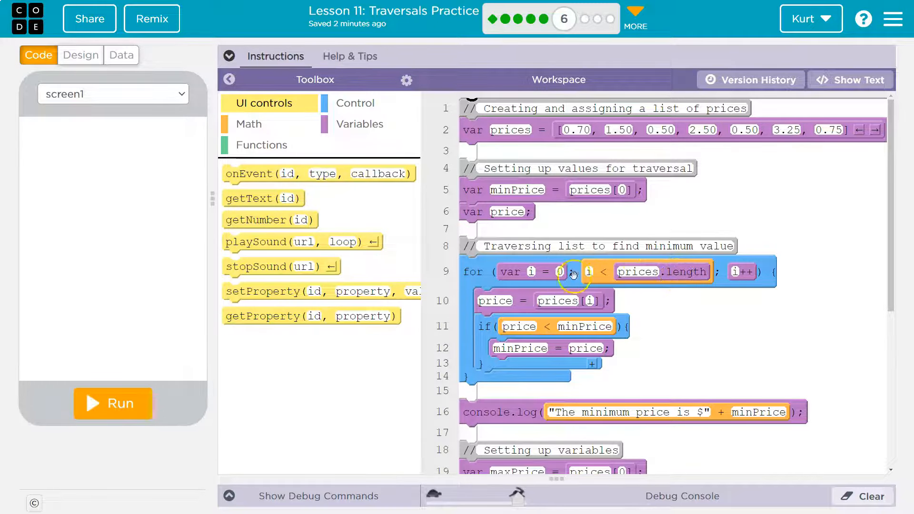
pyautogui.moveTo(530, 290)
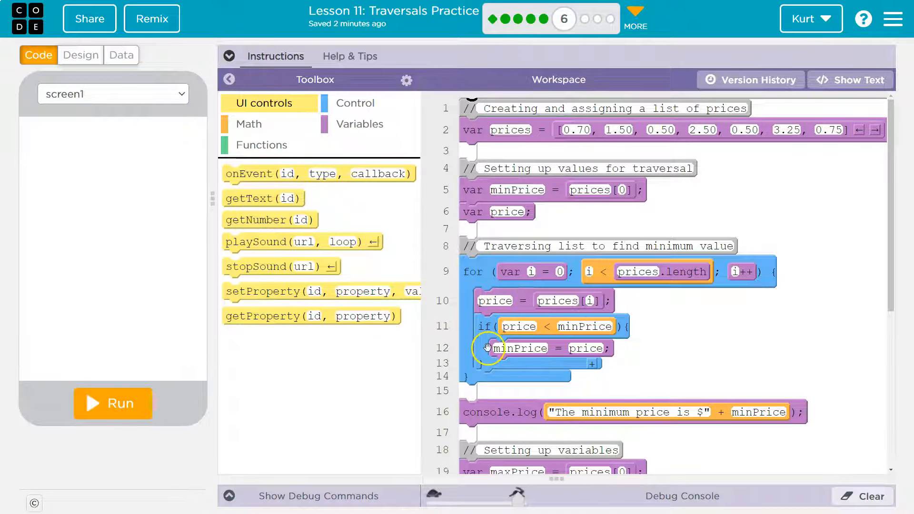
pyautogui.moveTo(519, 326)
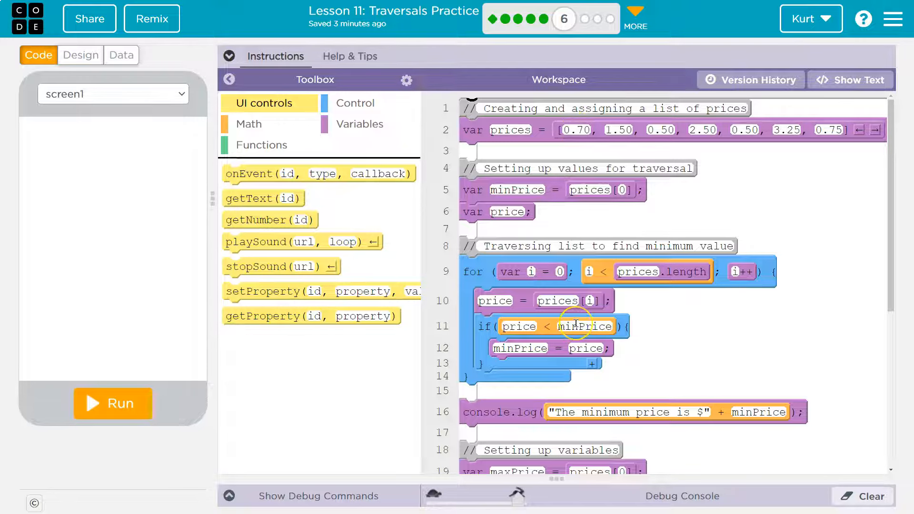
pyautogui.moveTo(521, 327)
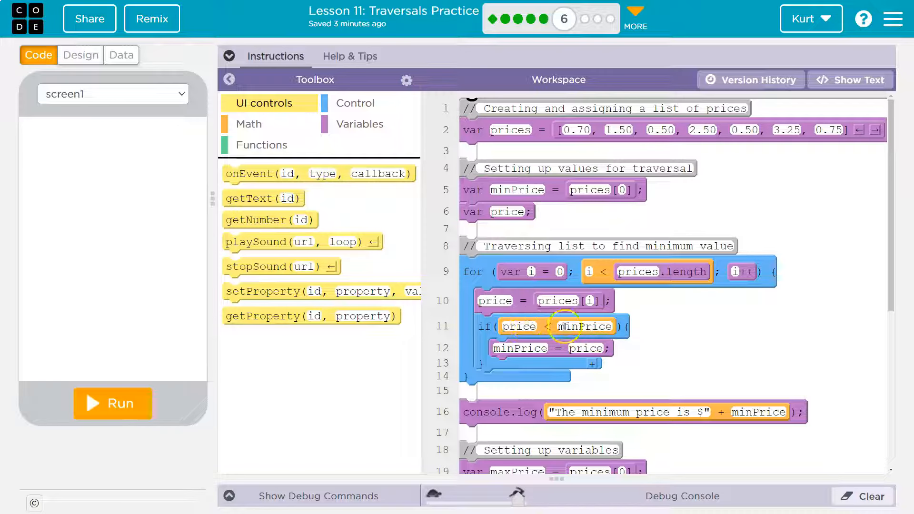
pyautogui.moveTo(487, 327)
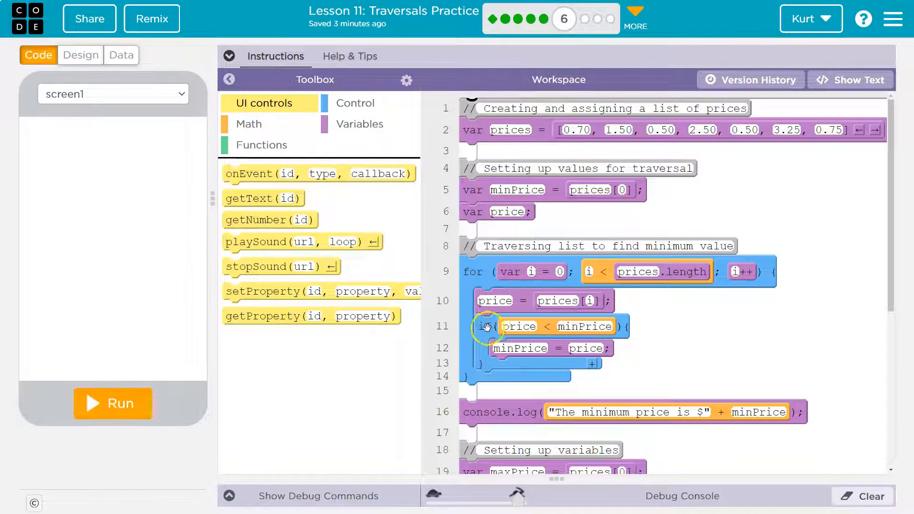
pyautogui.moveTo(486, 362)
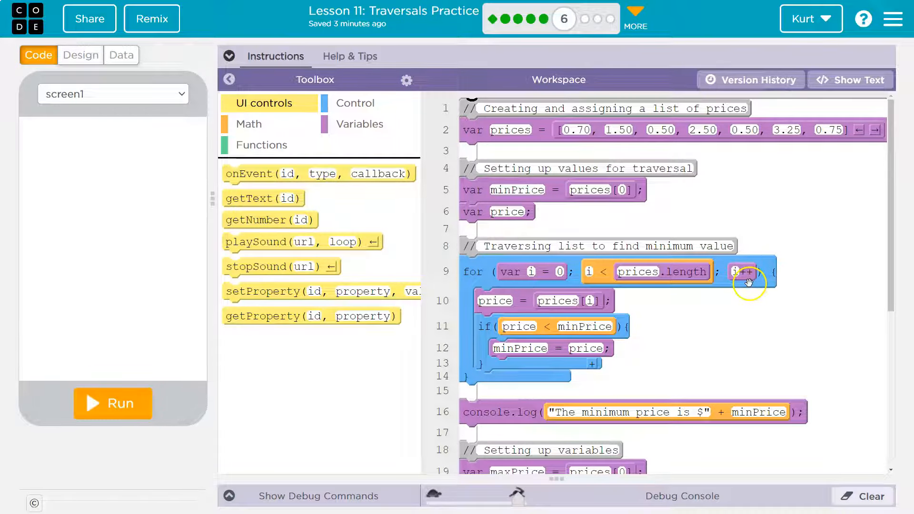
pyautogui.moveTo(651, 278)
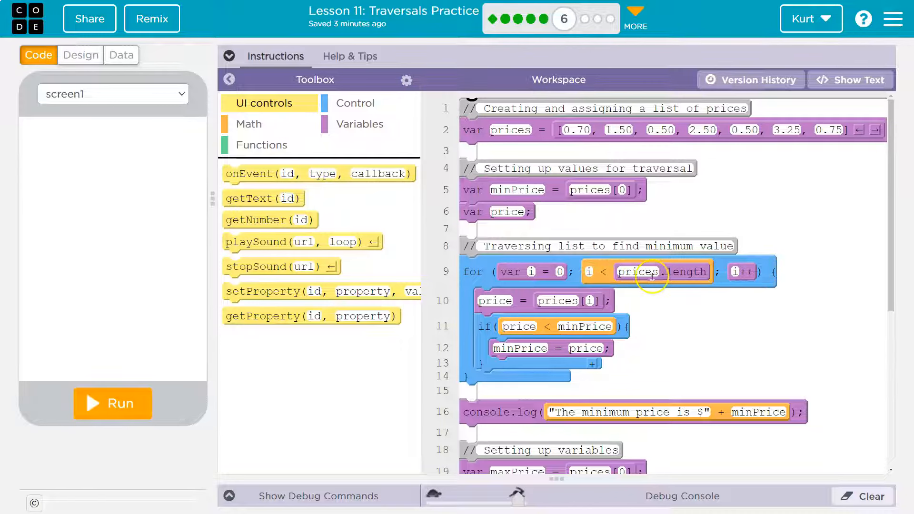
pyautogui.moveTo(691, 255)
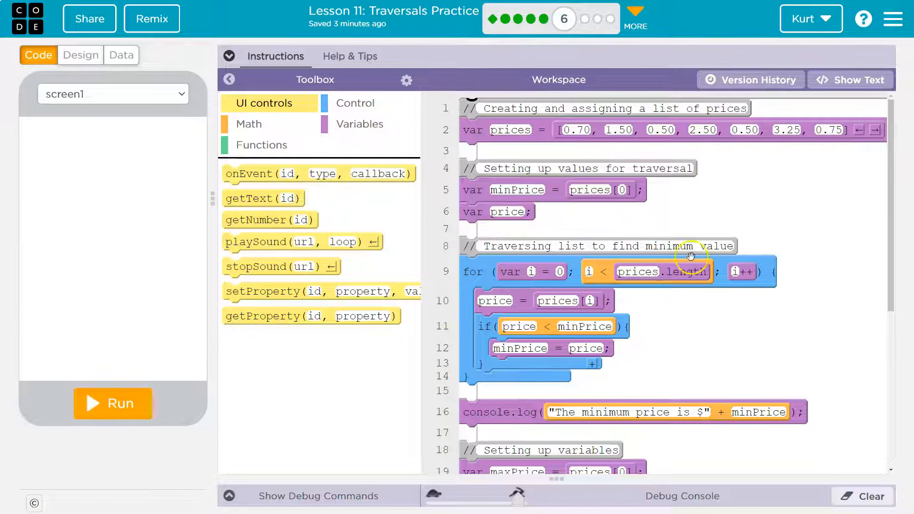
pyautogui.moveTo(623, 295)
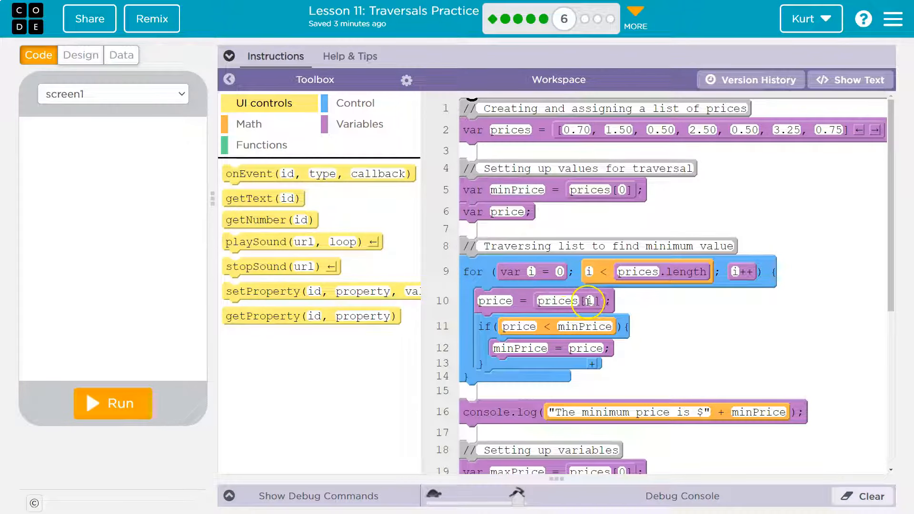
pyautogui.moveTo(629, 212)
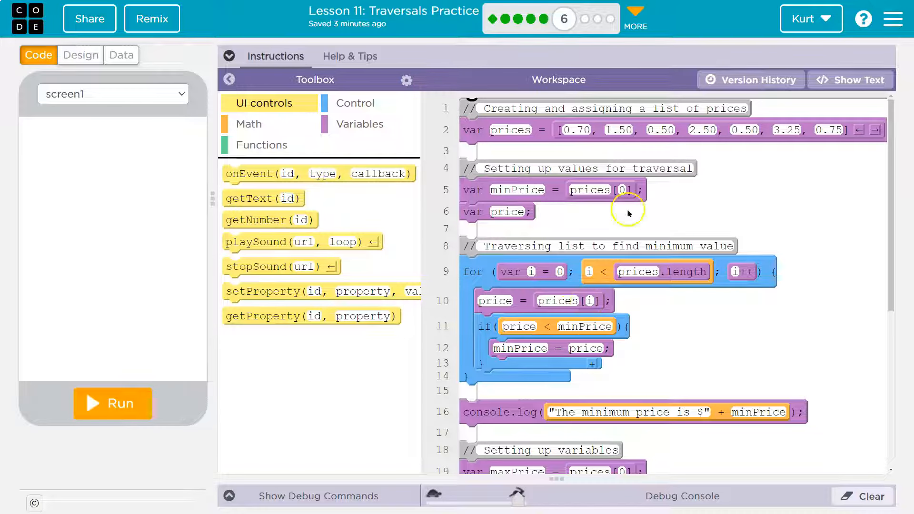
pyautogui.moveTo(616, 122)
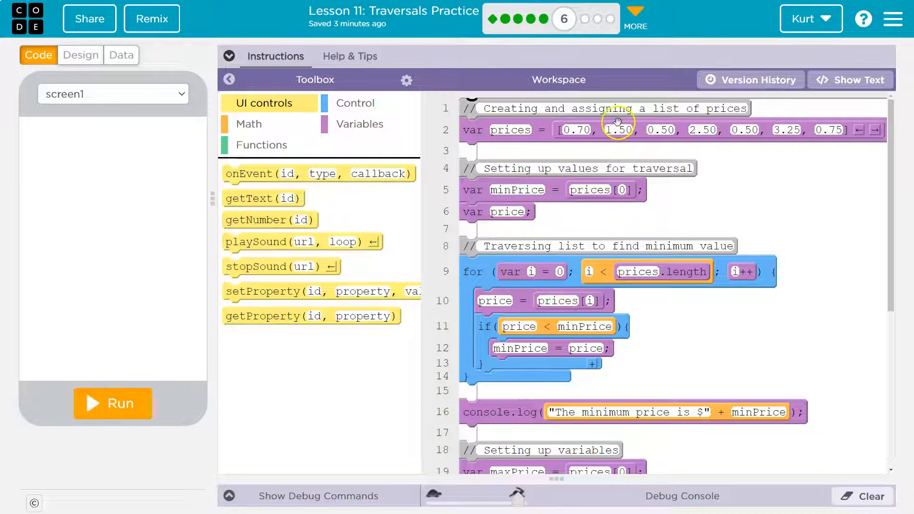
pyautogui.moveTo(599, 314)
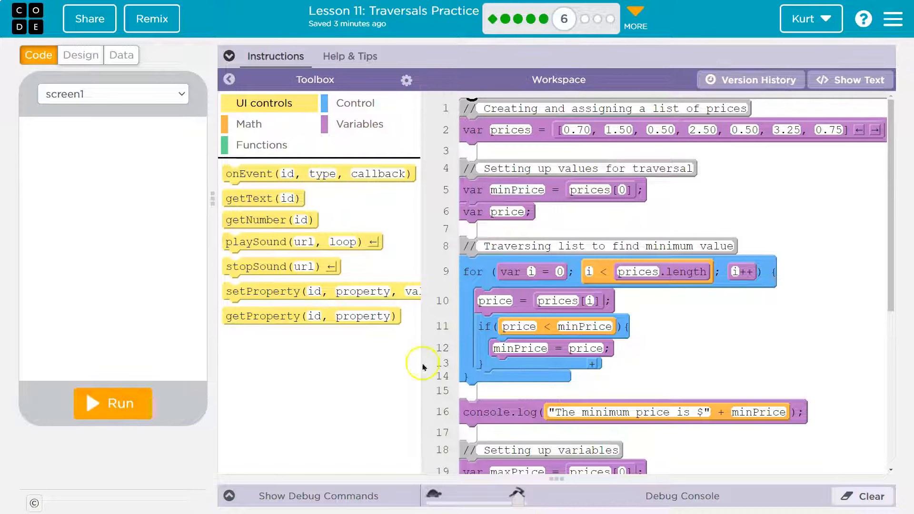
pyautogui.moveTo(532, 308)
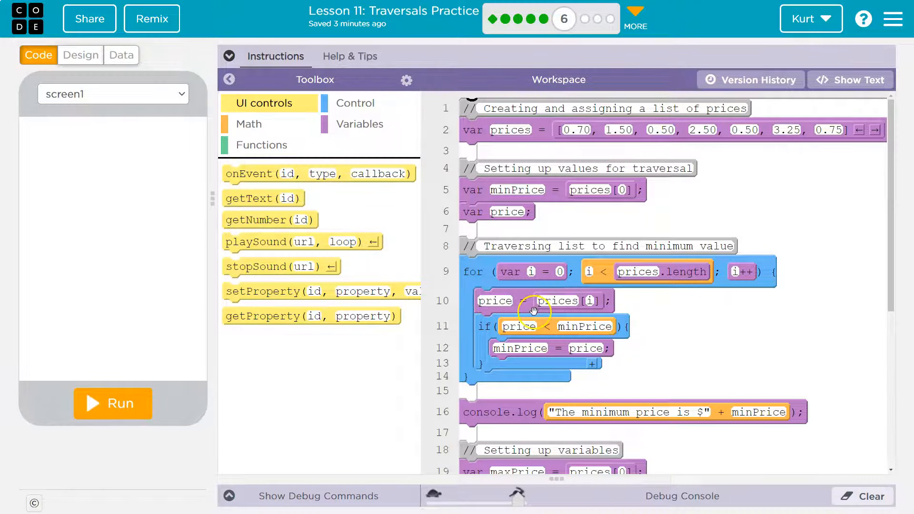
pyautogui.moveTo(555, 303)
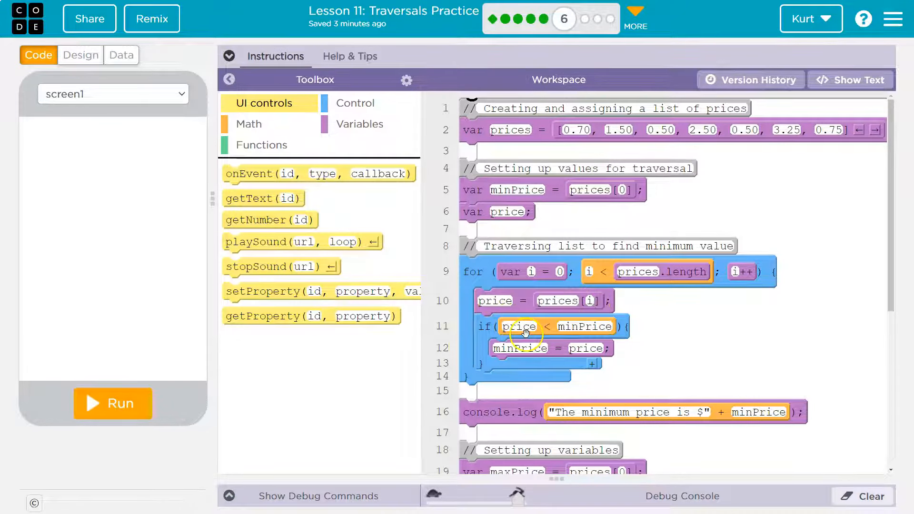
pyautogui.moveTo(584, 327)
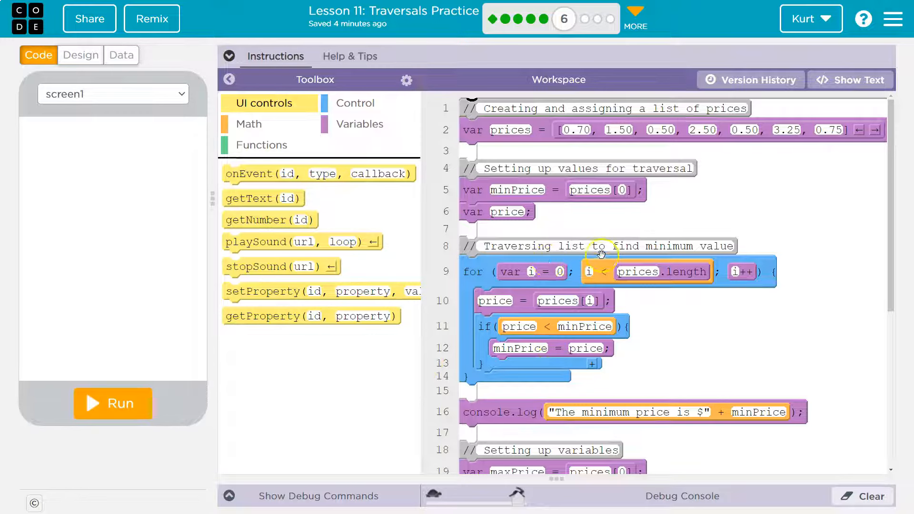
pyautogui.moveTo(461, 335)
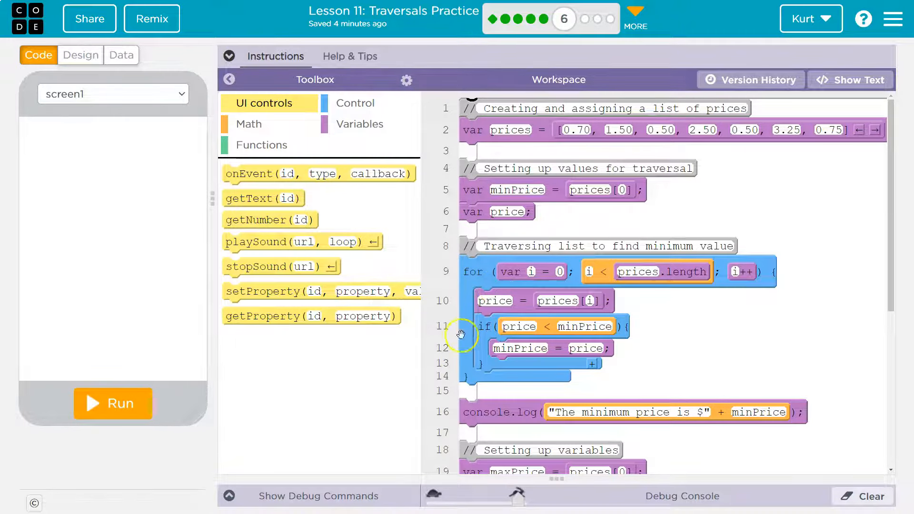
pyautogui.scroll(-3)
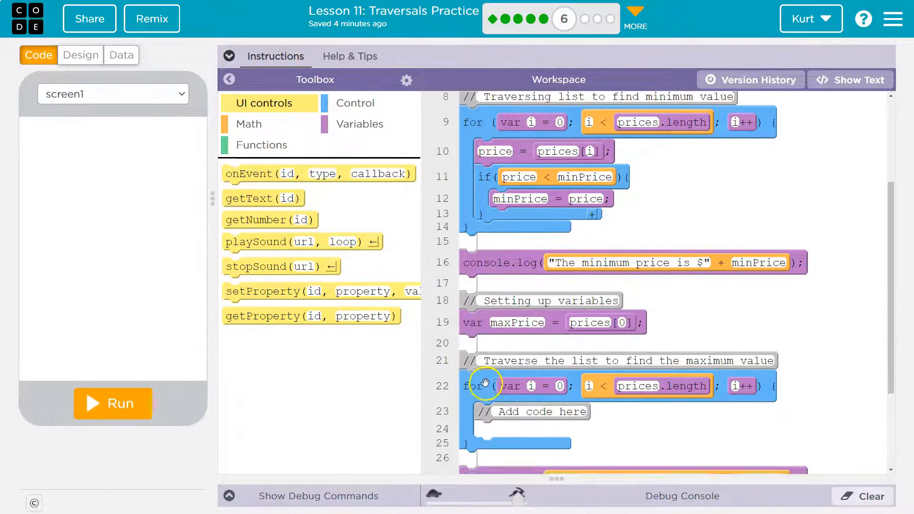
pyautogui.scroll(-3)
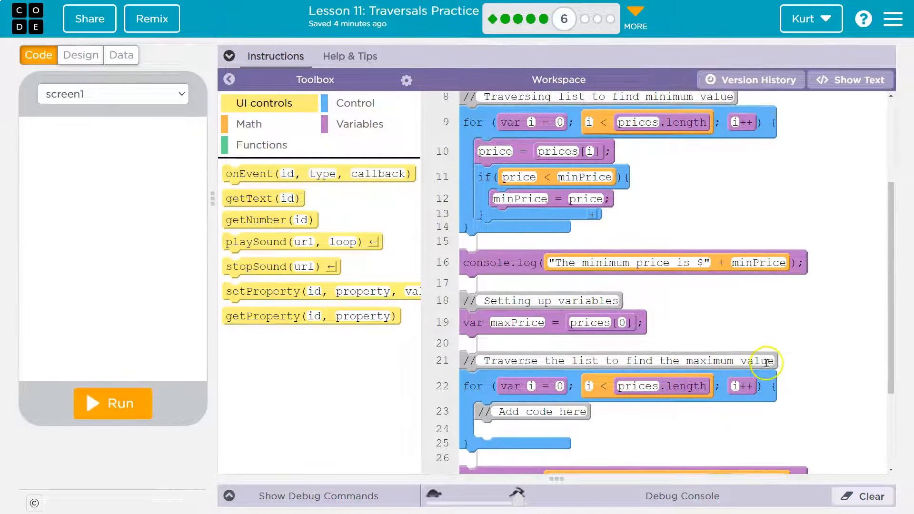
pyautogui.moveTo(631, 386)
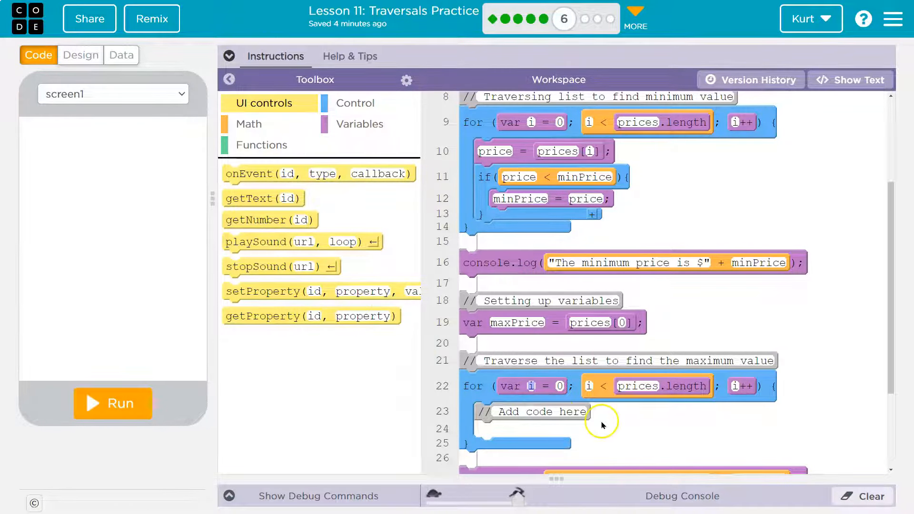
# Step: Drag an assignment block into the max-price loop and set it to price = prices[i]
pyautogui.click(359, 124)
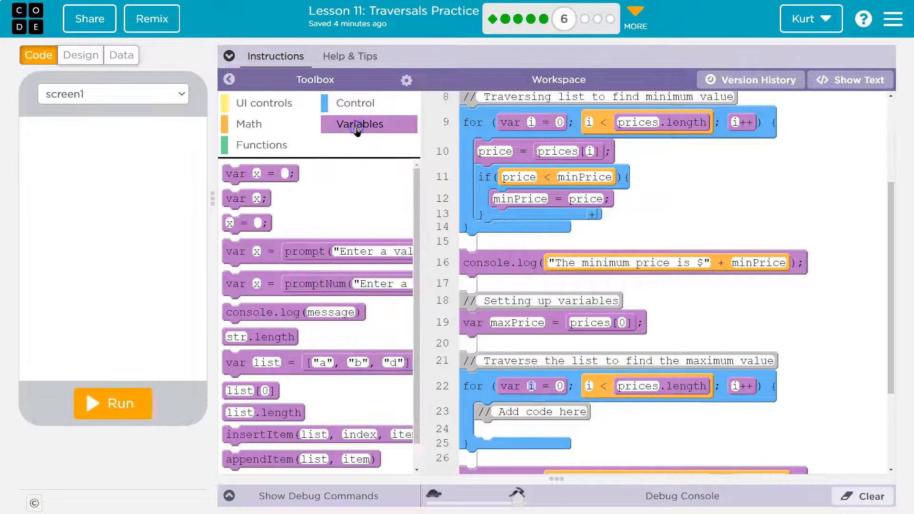
pyautogui.click(354, 103)
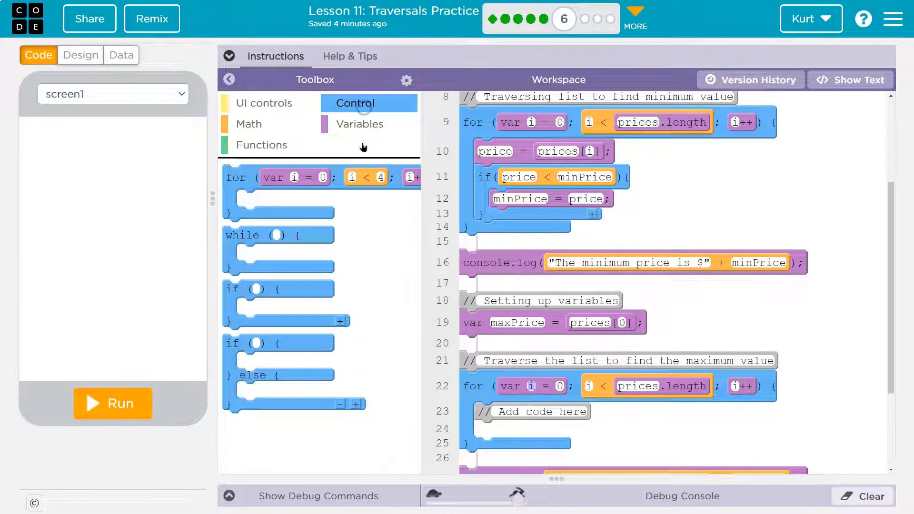
pyautogui.click(360, 125)
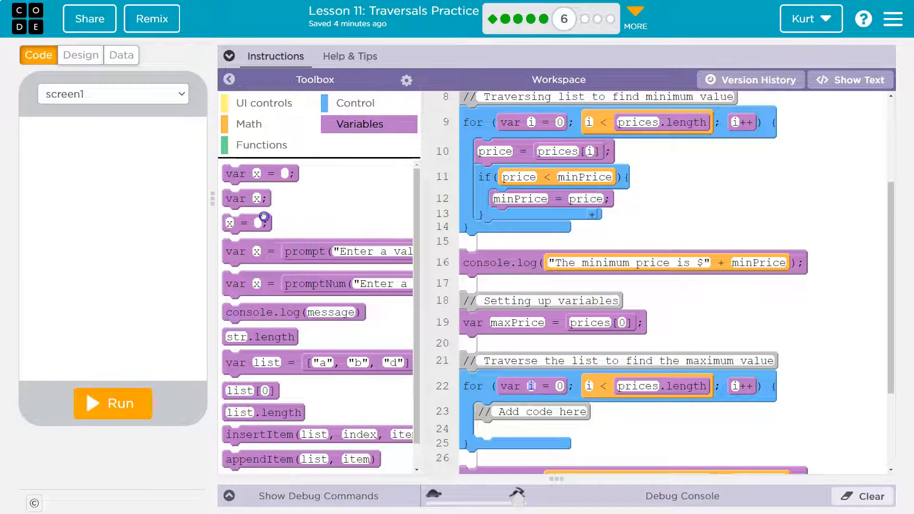
pyautogui.moveTo(246, 223); pyautogui.dragTo(498, 430)
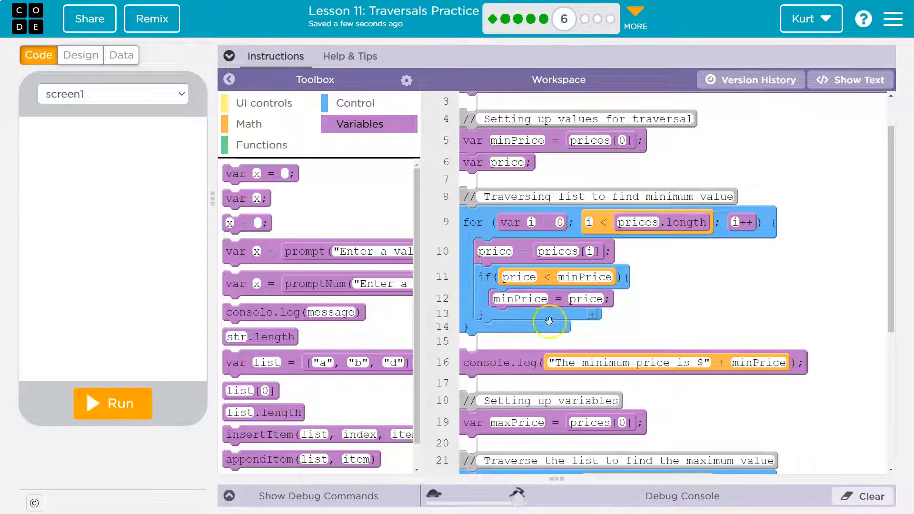
pyautogui.scroll(-3)
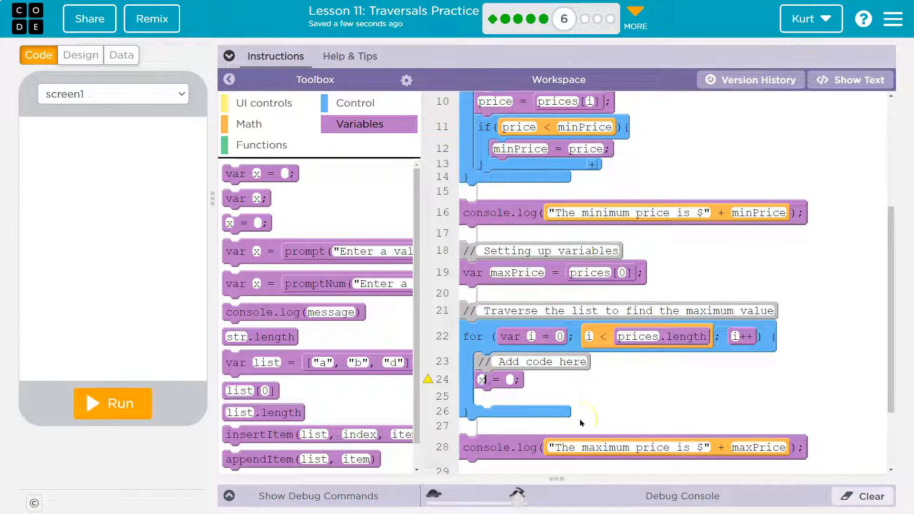
pyautogui.write('price')
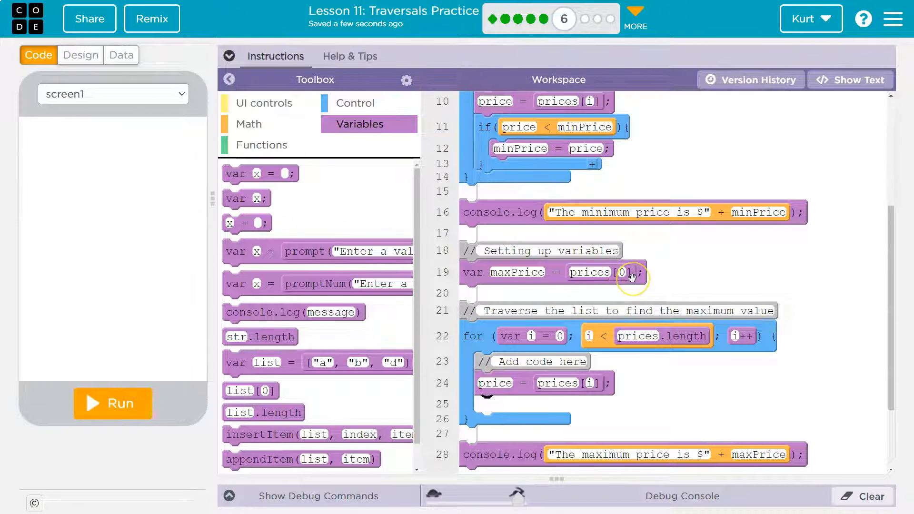
pyautogui.moveTo(575, 317)
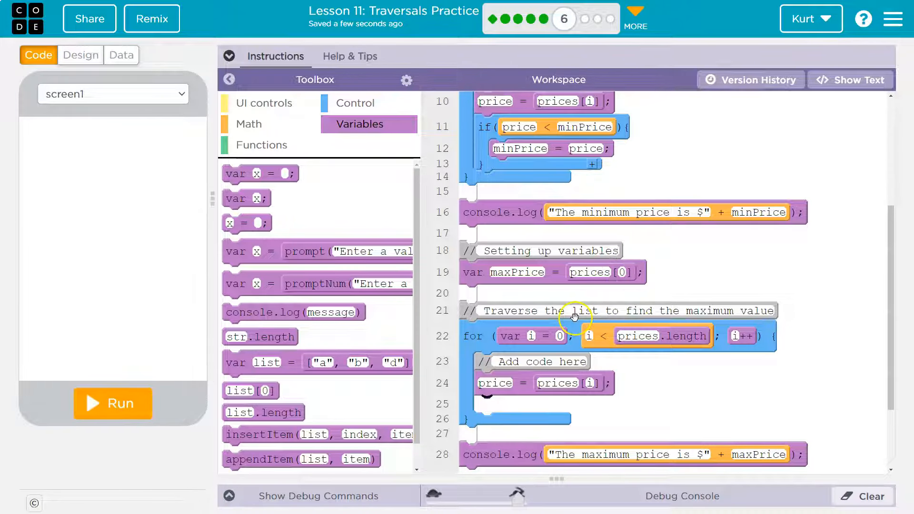
pyautogui.moveTo(425, 184)
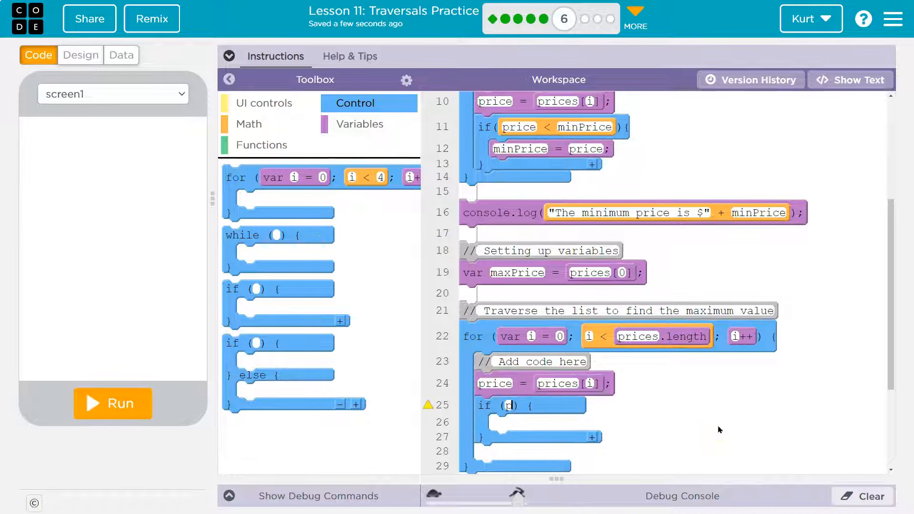
# Step: Add an if block with the condition price > maxPrice
pyautogui.write('price')
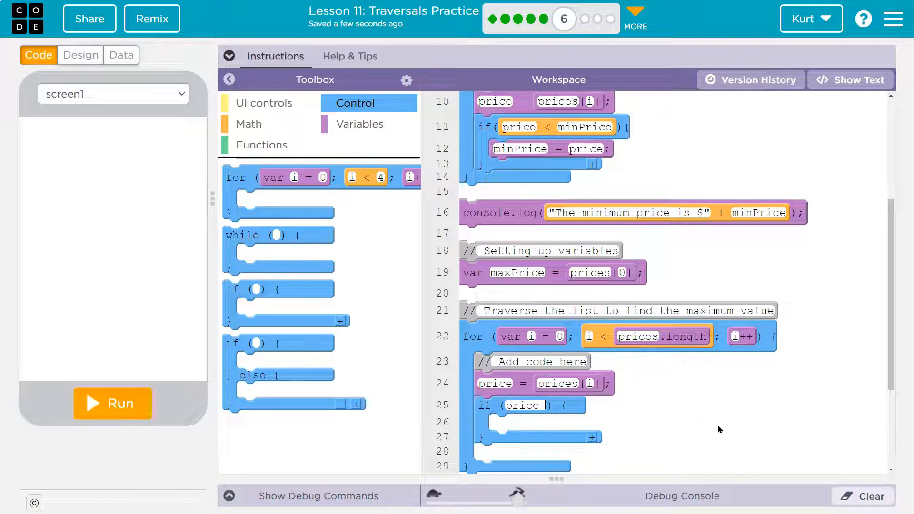
pyautogui.write('>')
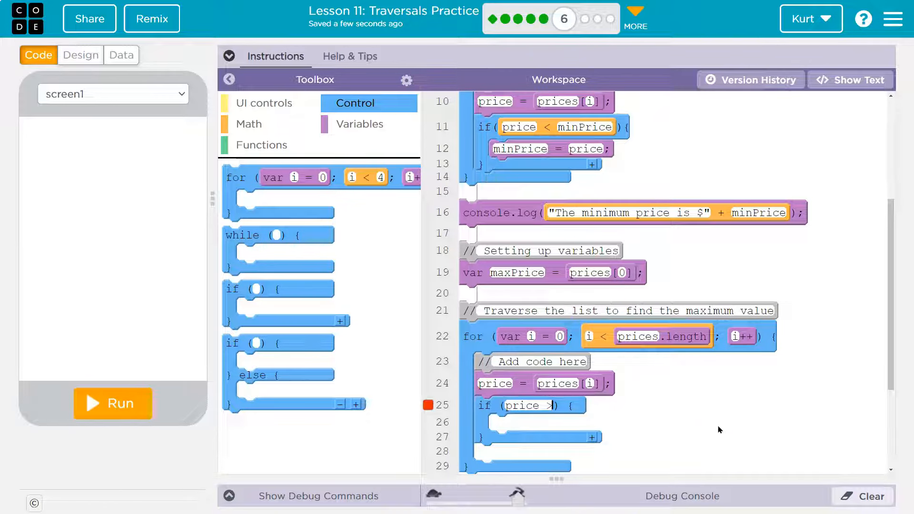
pyautogui.write('maxPrice')
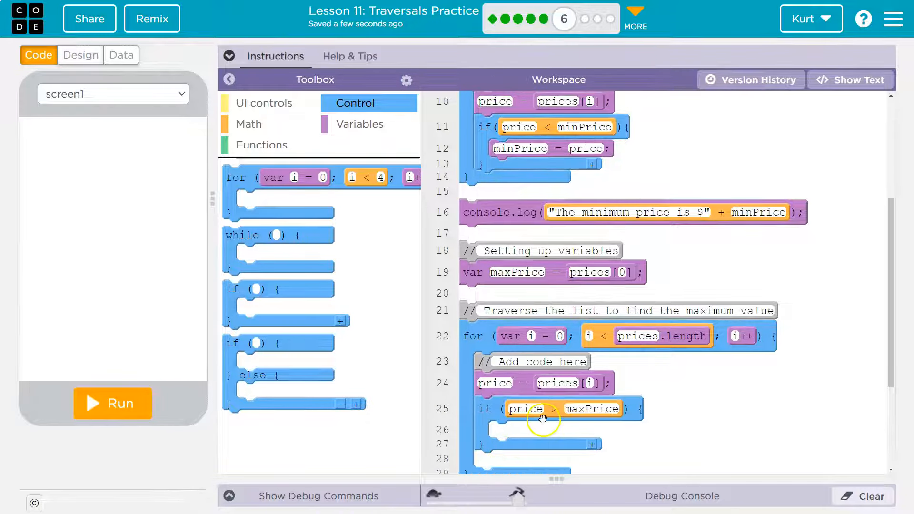
pyautogui.moveTo(332, 119)
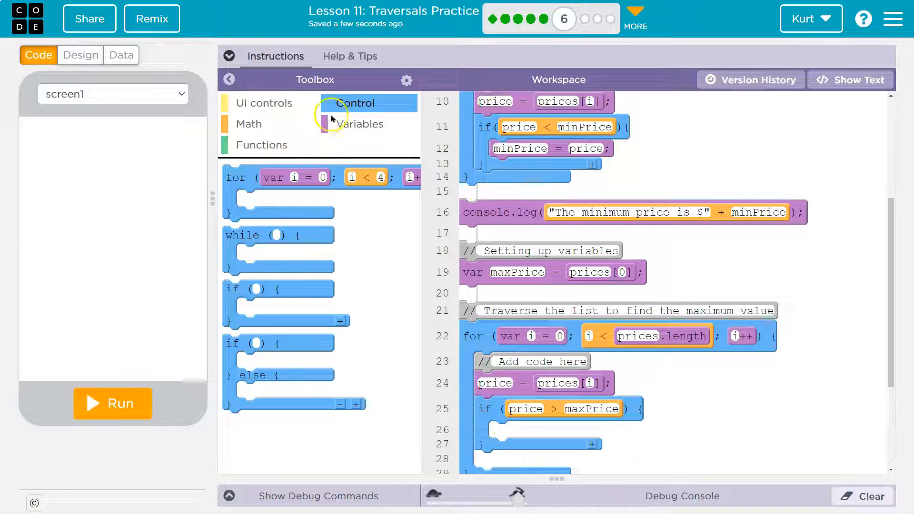
# Step: Place maxPrice = price inside the if block
pyautogui.click(360, 124)
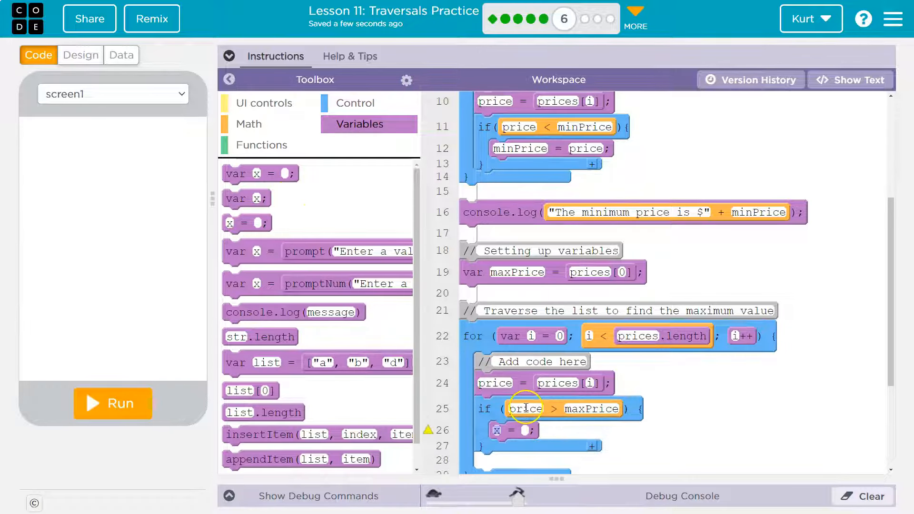
pyautogui.write('maxPrice')
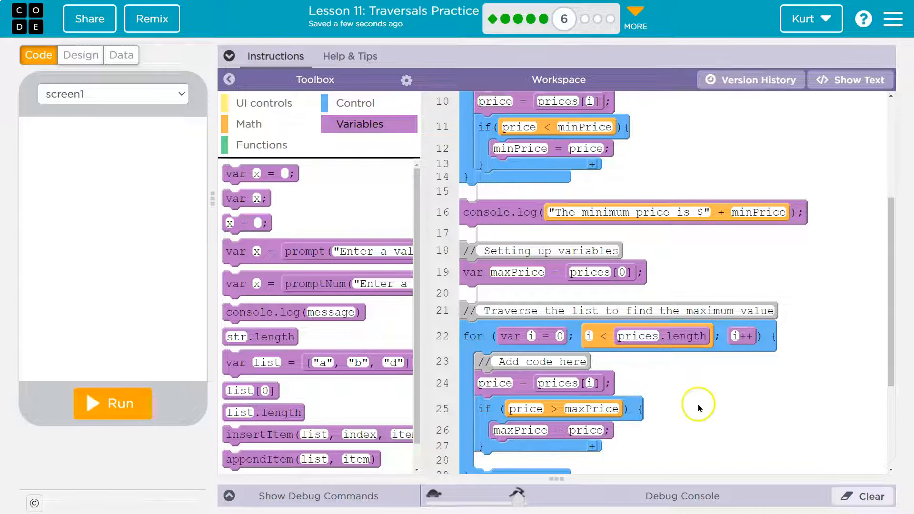
pyautogui.scroll(-3)
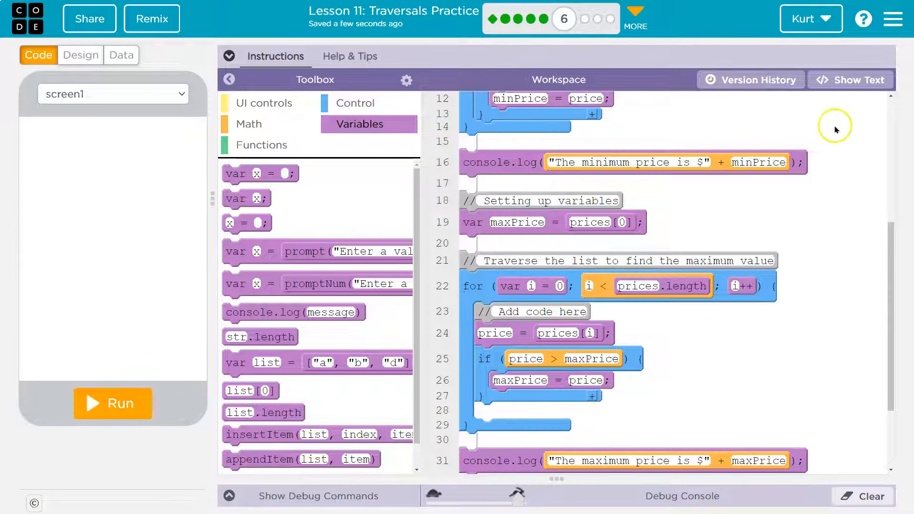
# Step: Delete the empty line after the if block in text view, then return to blocks
pyautogui.click(859, 80)
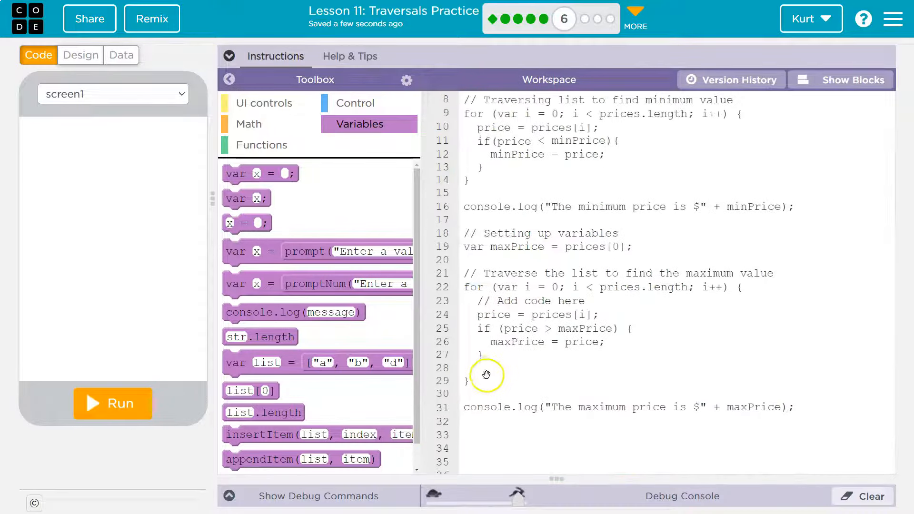
pyautogui.moveTo(395, 354)
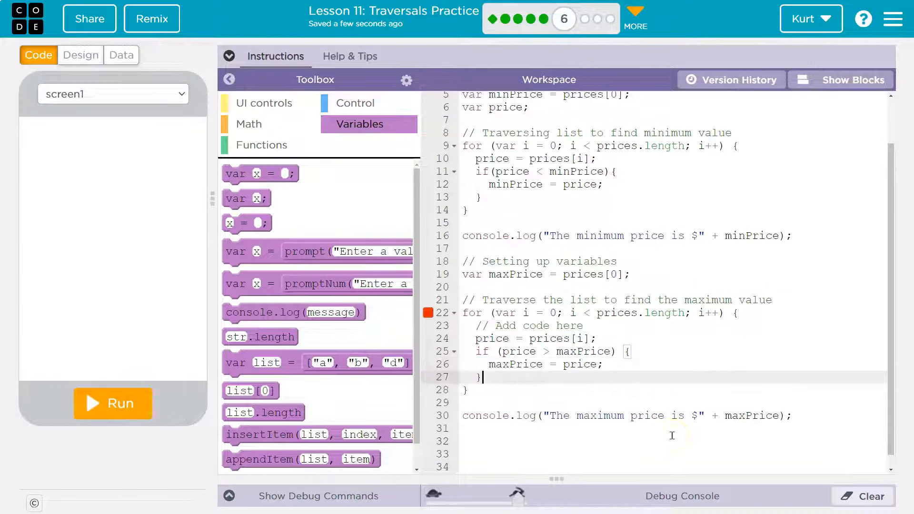
pyautogui.click(853, 79)
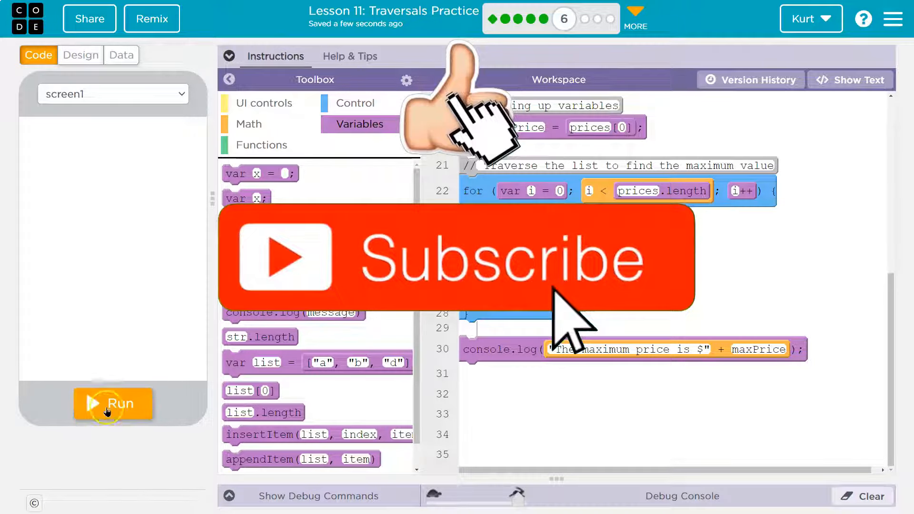
# Step: Run the program, check the console for $0.5 and $3.25, and reopen Instructions
pyautogui.click(113, 404)
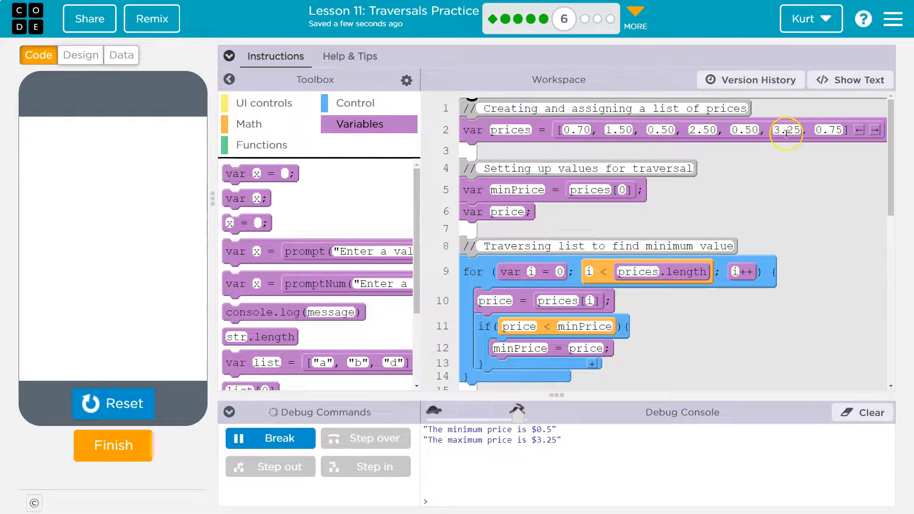
pyautogui.scroll(-3)
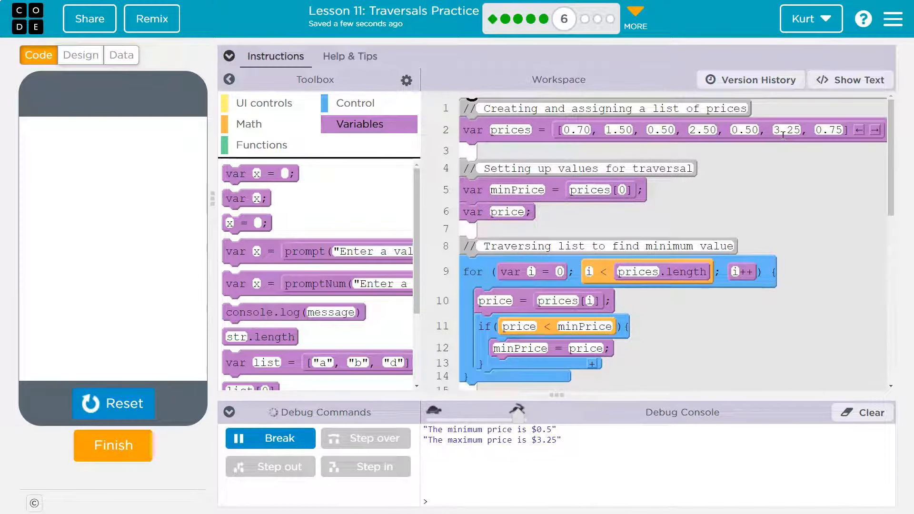
pyautogui.click(229, 56)
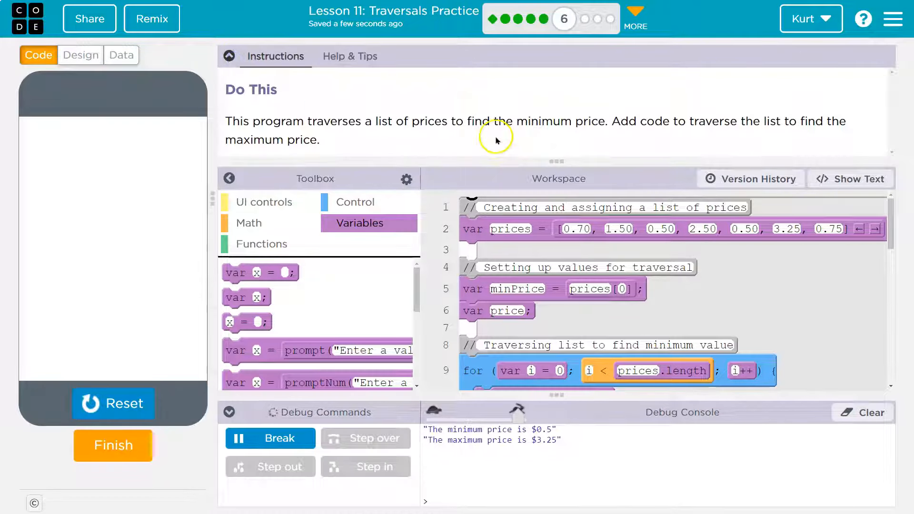